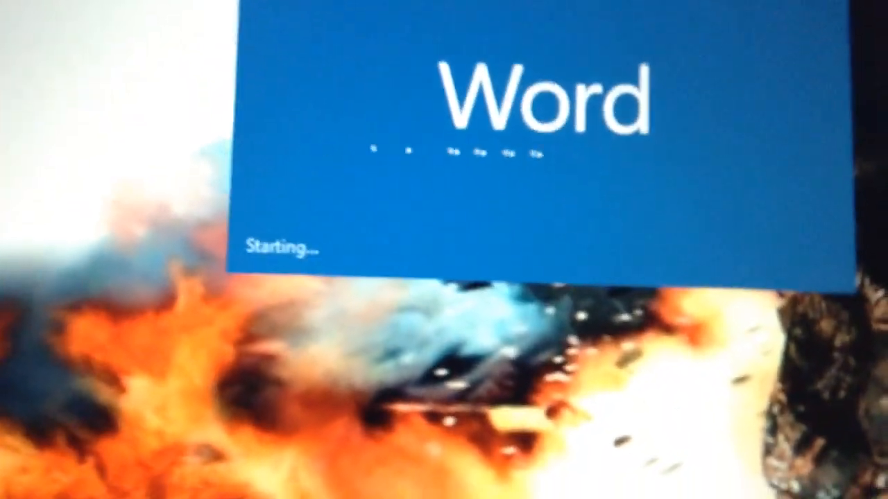
Step: Enter the test letters 'adeddfdfedgrgfhrn' on the first line of the blank document
{"action": "type", "text": "adeddfdfedgrgfhrn"}
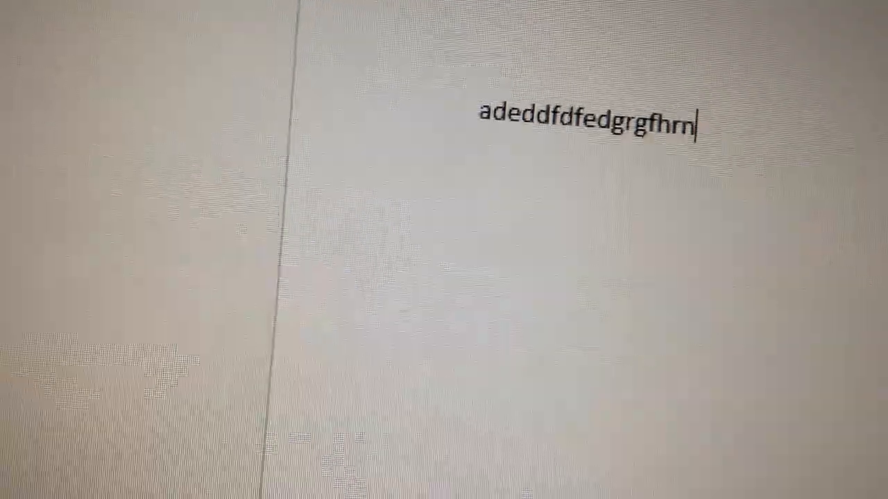
Step: Continue the line with 'b bf', 'thfhdhdh' and 'hggfffs'
{"action": "type", "text": "b bf"}
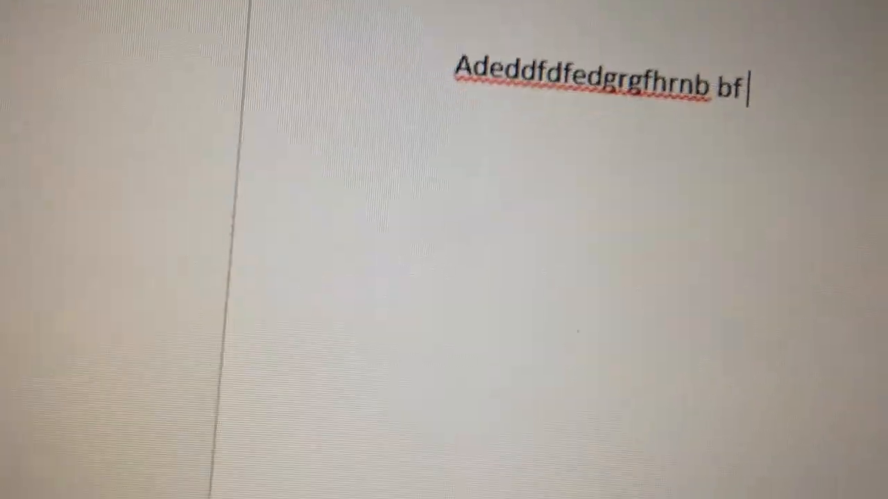
{"action": "type", "text": "thfhdhdh"}
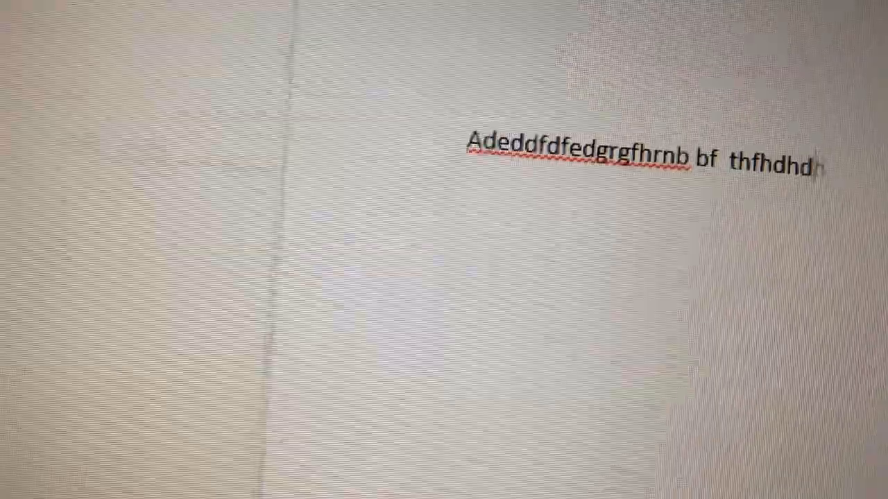
{"action": "type", "text": "hggfffs"}
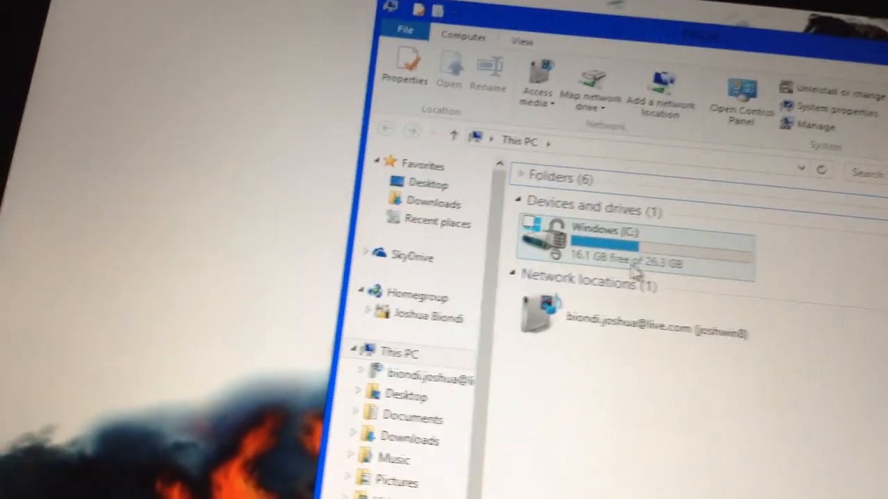
Step: Reach the System page from the Windows (C:) drive's context menu in This PC
{"action": "right_click", "coordinate": [603, 242]}
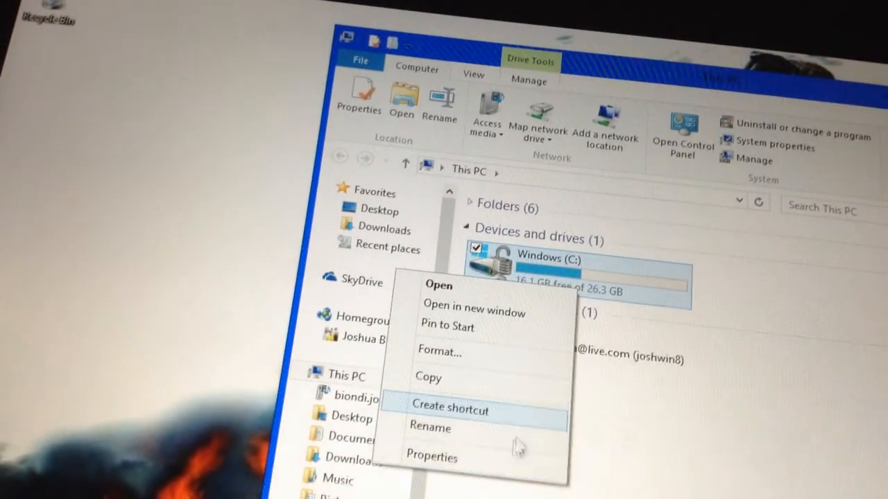
{"action": "left_click", "coordinate": [431, 457]}
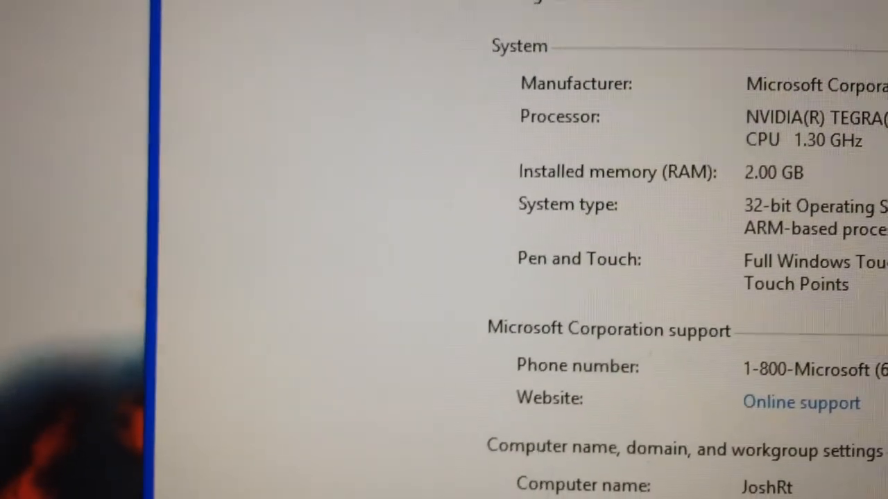
Step: Scroll through the System page to the computer name, domain and Windows activation details
{"action": "scroll", "scroll_direction": "down", "scroll_amount": 3}
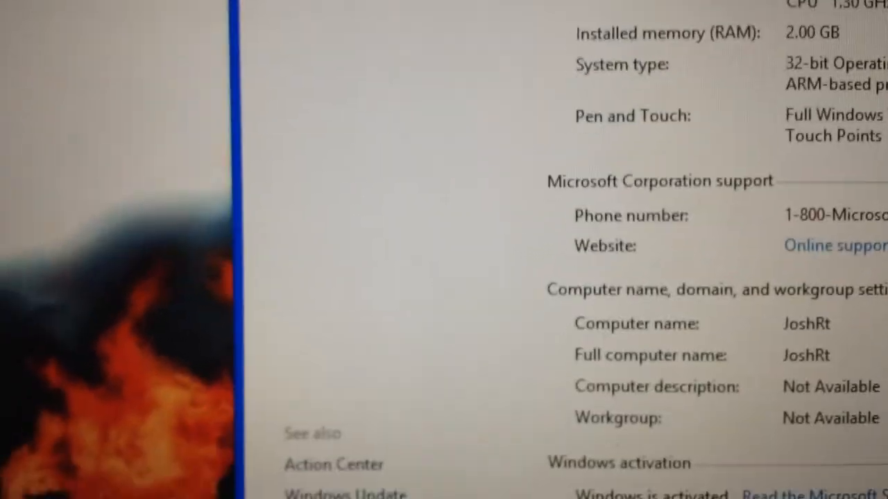
{"action": "scroll", "scroll_direction": "down", "scroll_amount": 3}
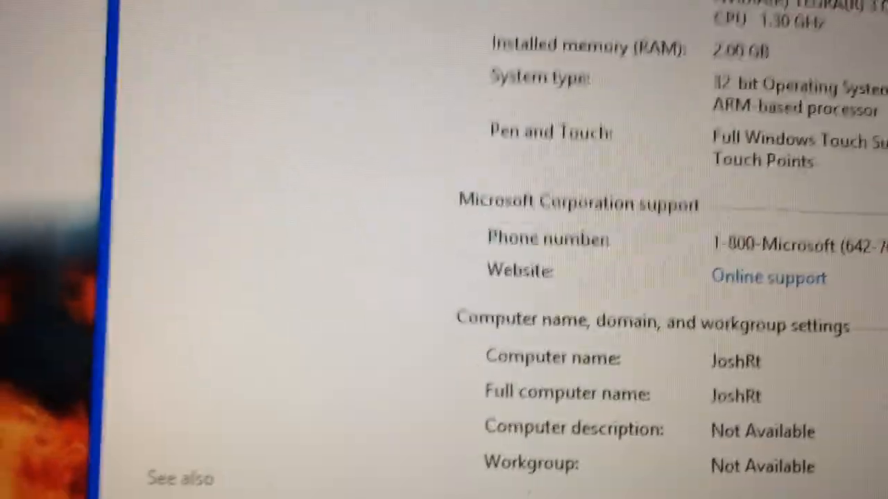
{"action": "scroll", "scroll_direction": "down", "scroll_amount": 3}
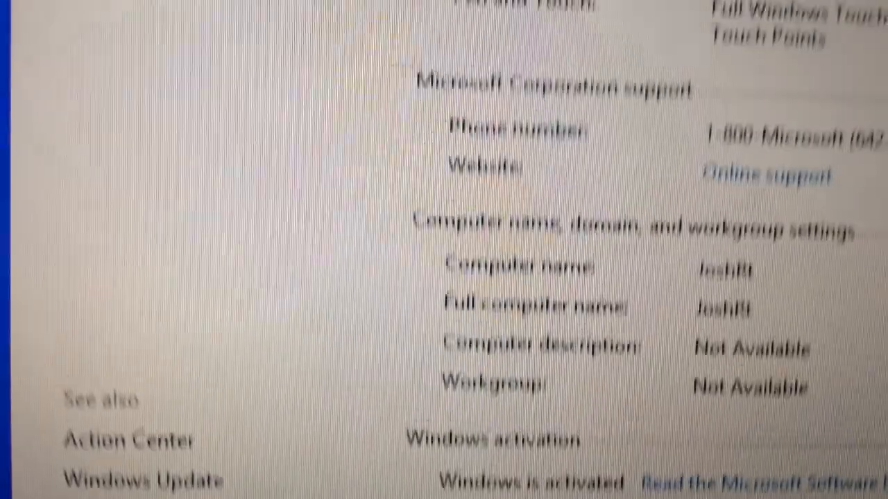